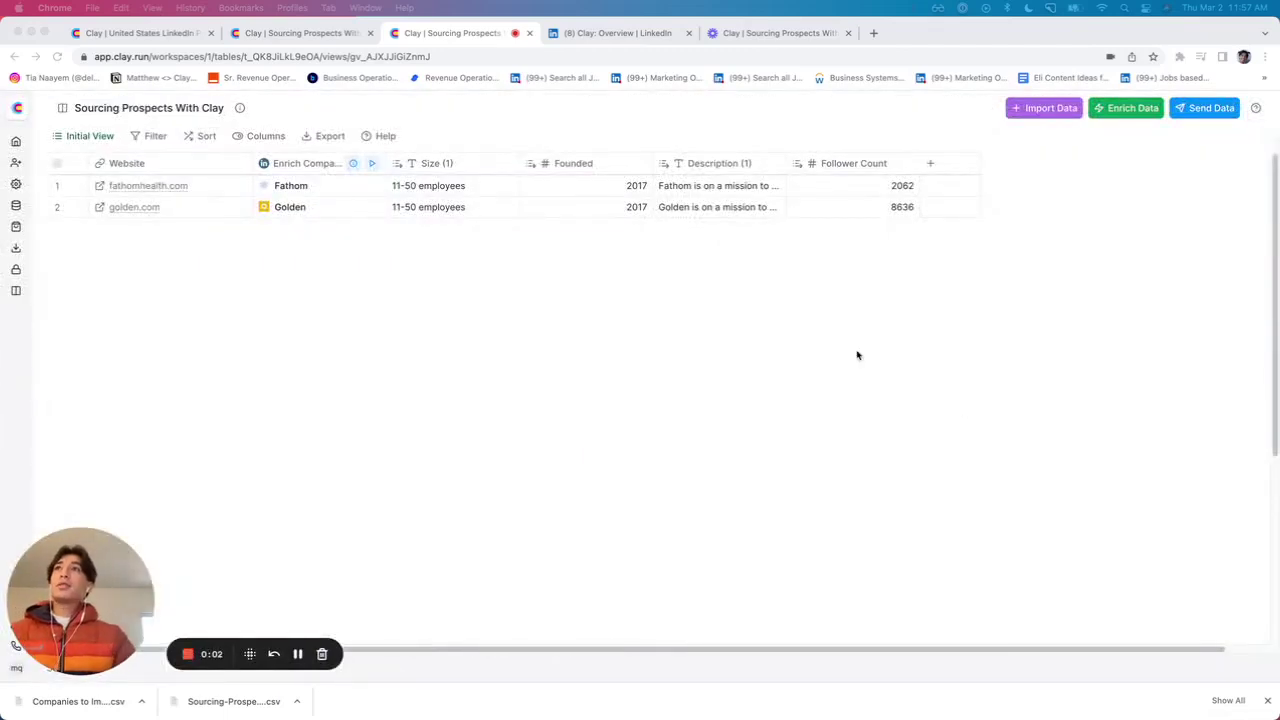
mouse_move(472, 168)
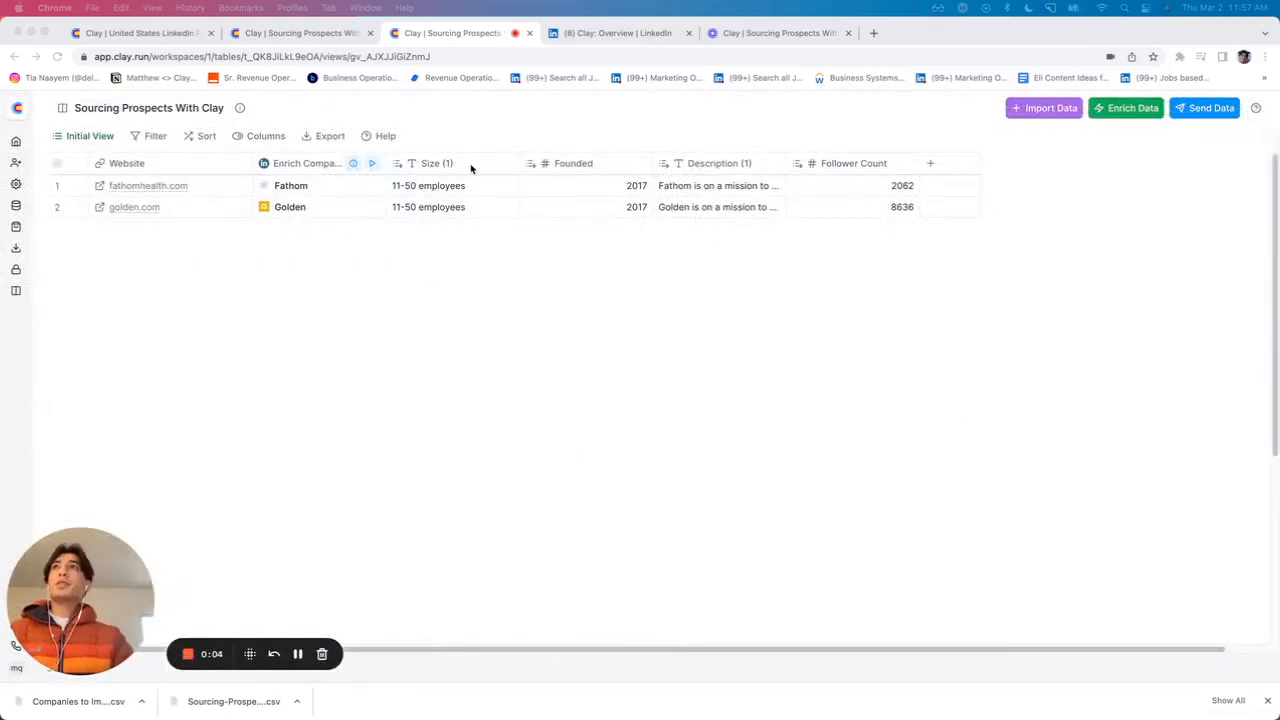
mouse_move(626, 248)
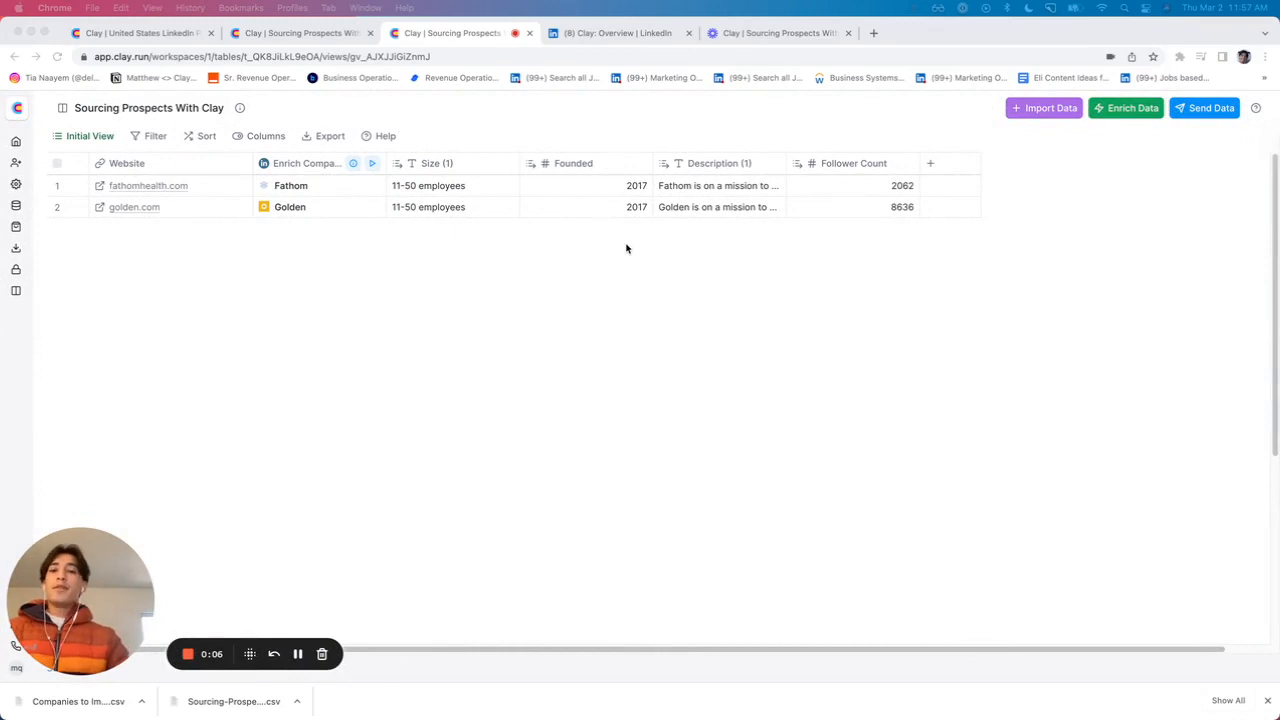
mouse_move(940, 200)
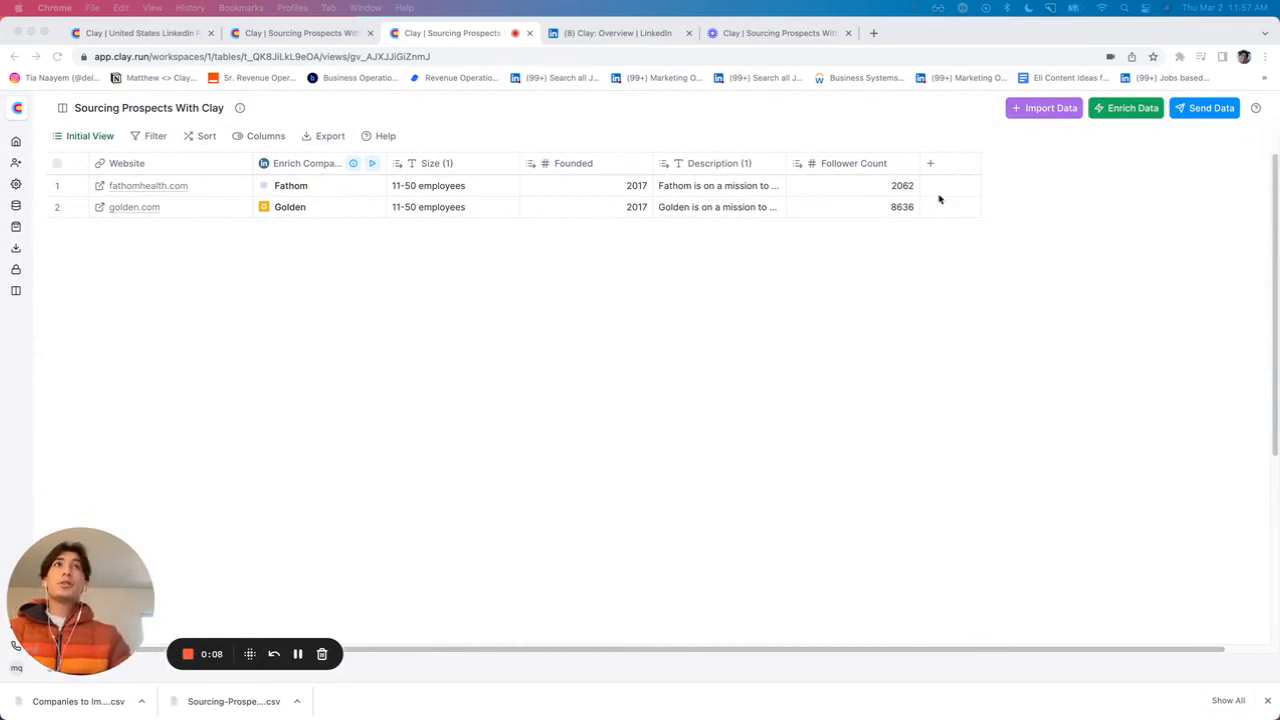
mouse_move(1064, 188)
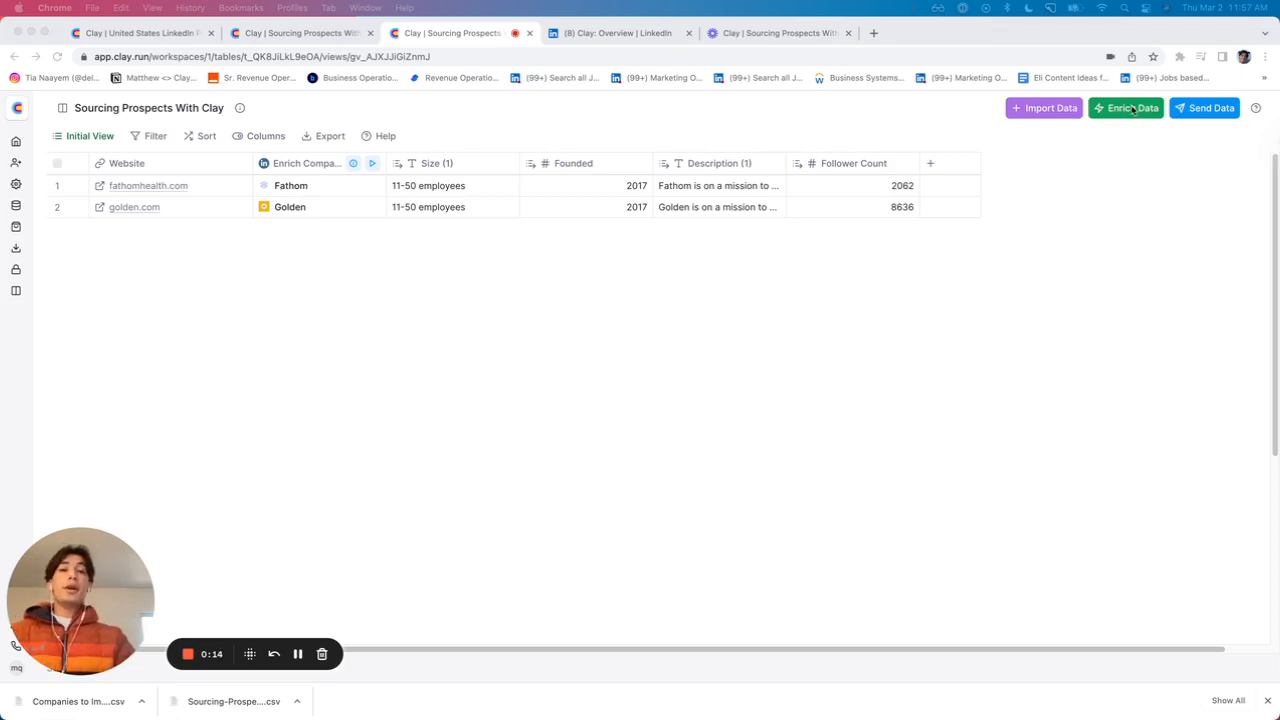
mouse_move(1126, 108)
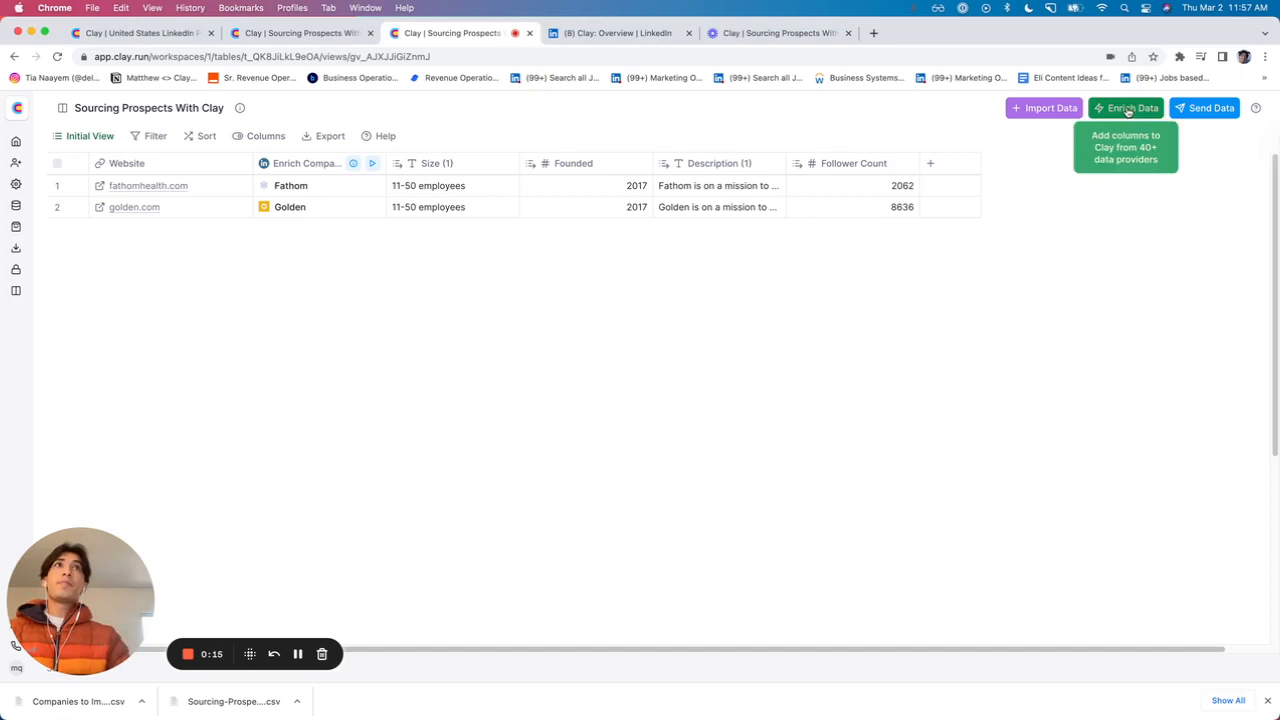
- Add a Lookup Technology Stack enrichment with Company Domain taken from the Website column
click(1124, 108)
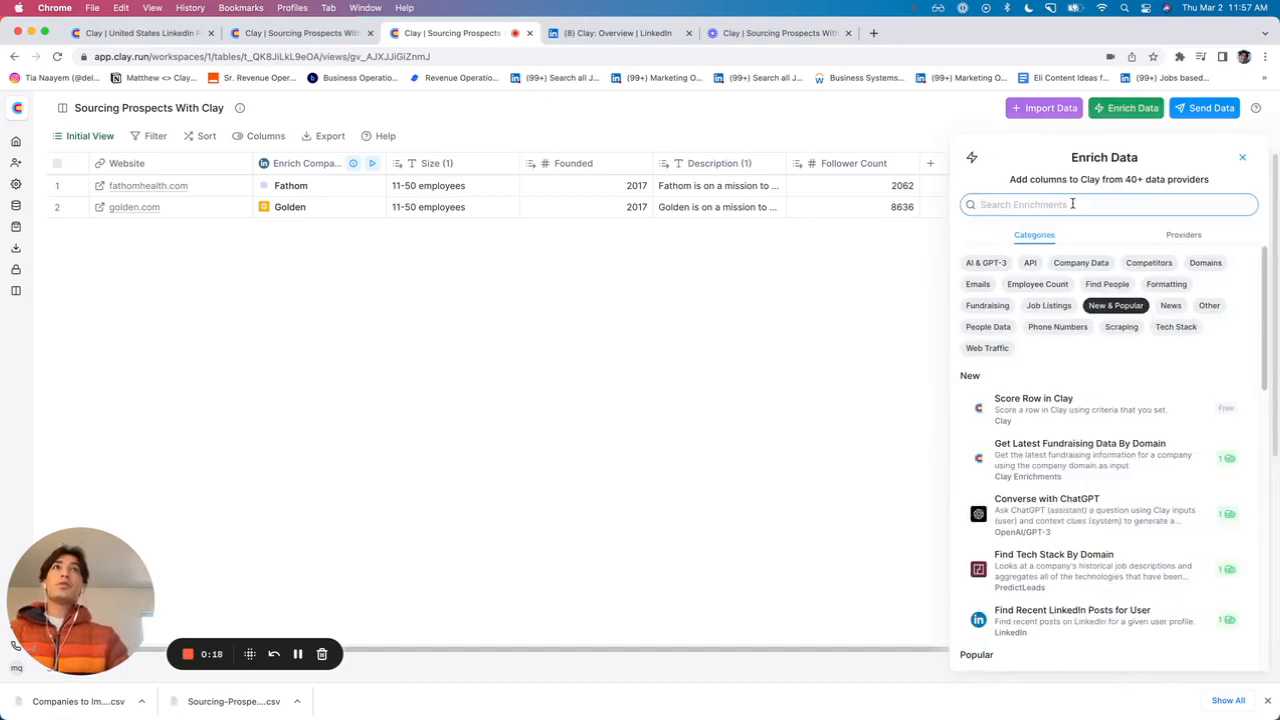
text(tech)
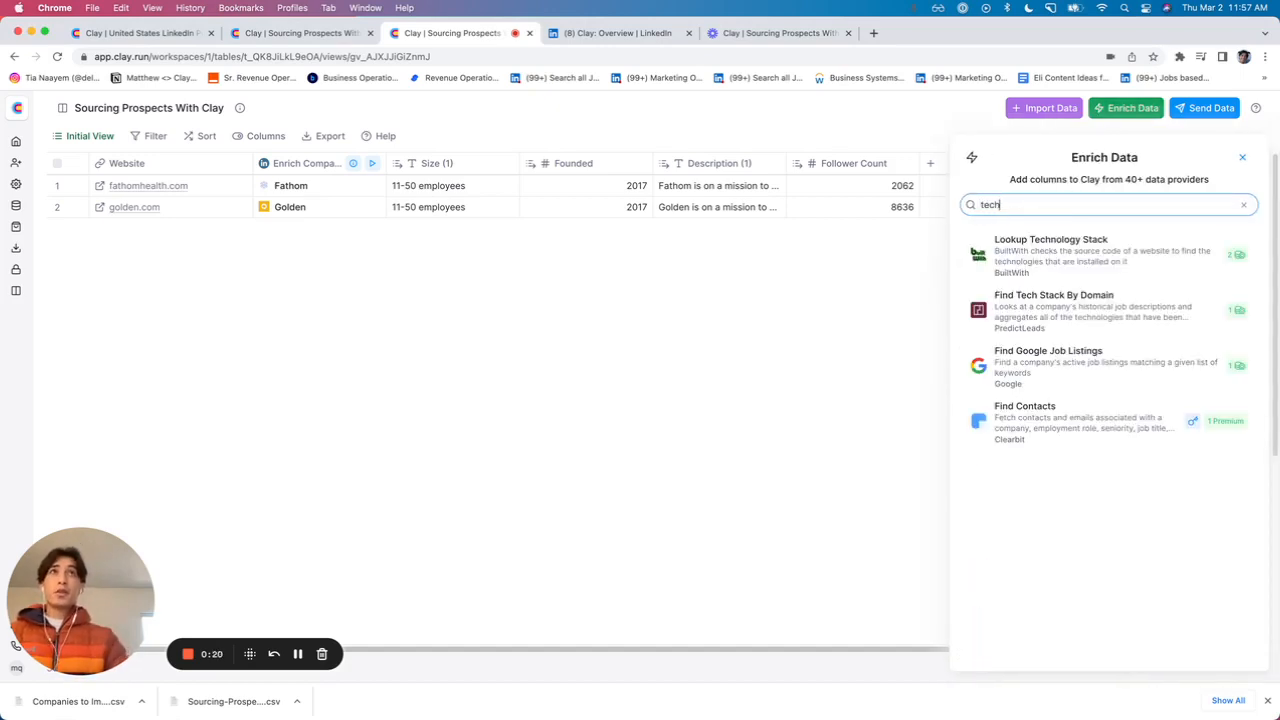
click(1050, 256)
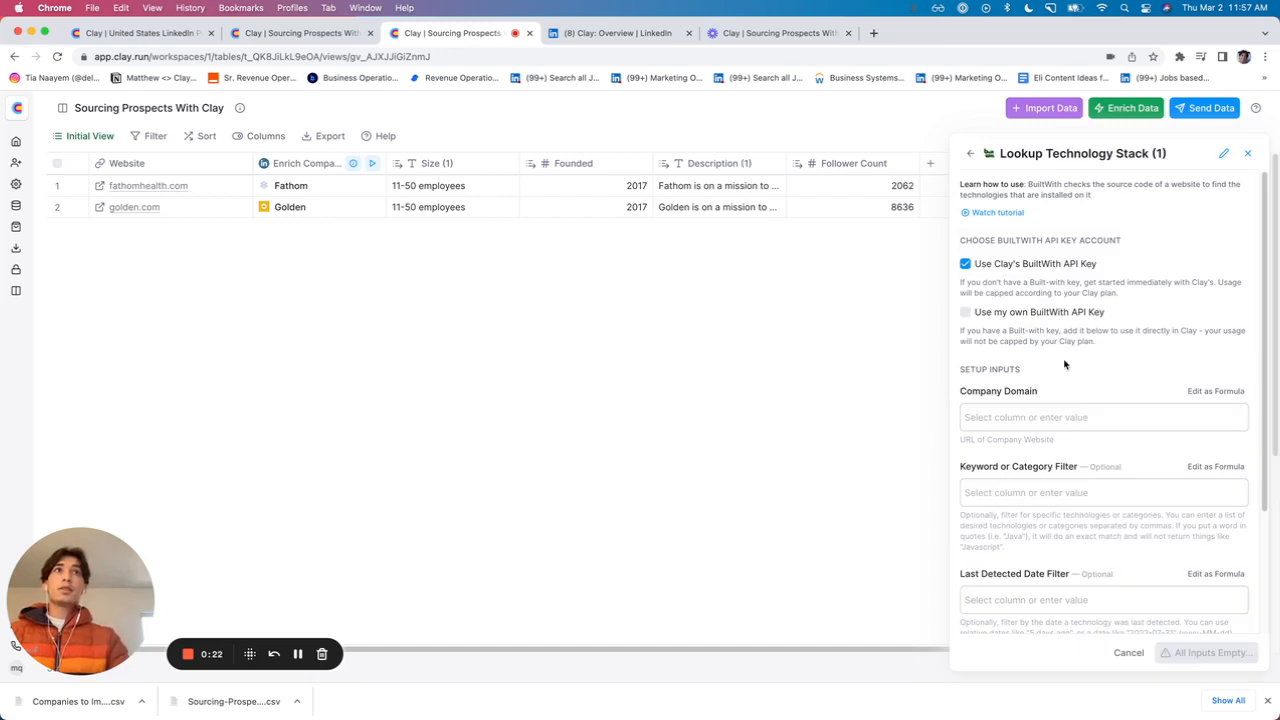
click(1104, 418)
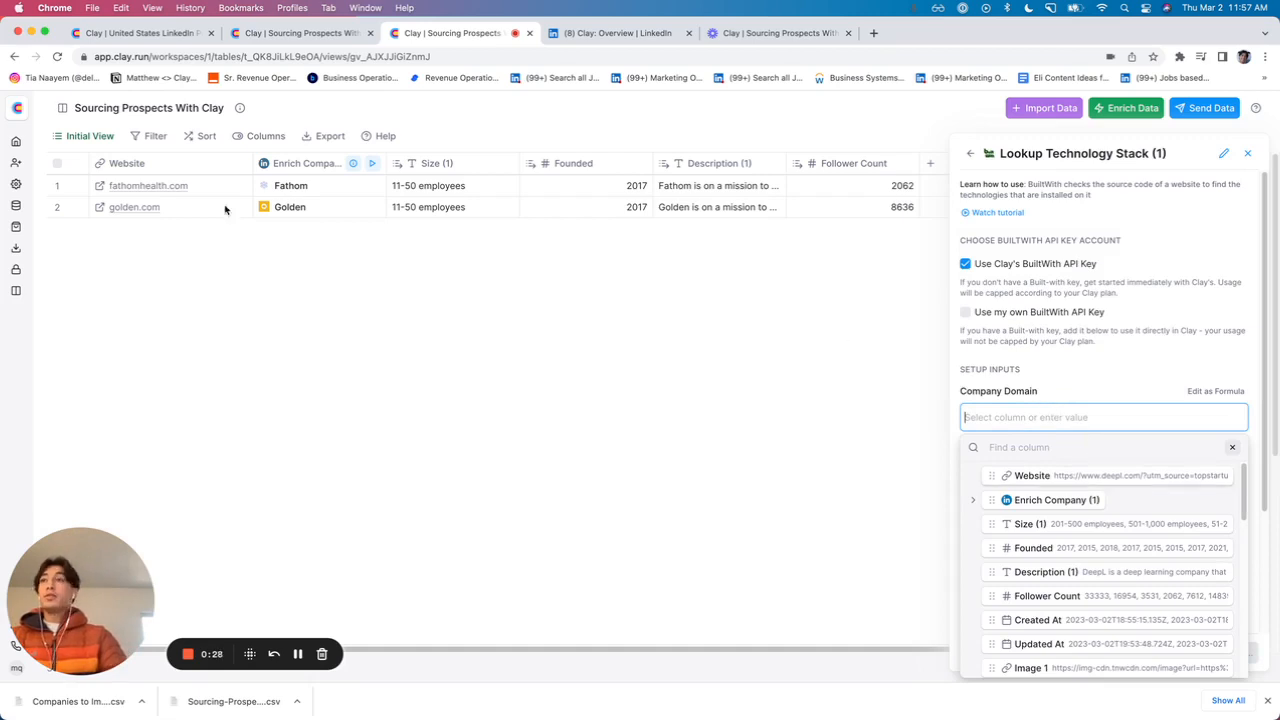
mouse_move(1136, 472)
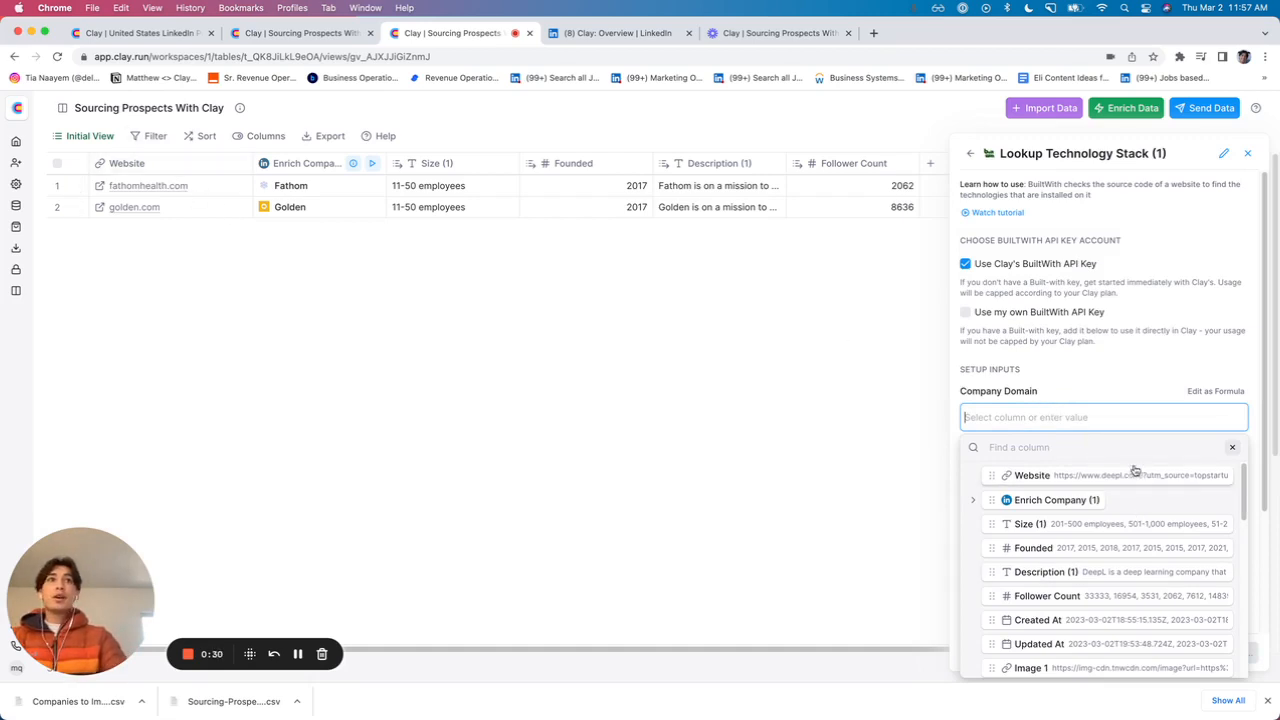
click(1032, 476)
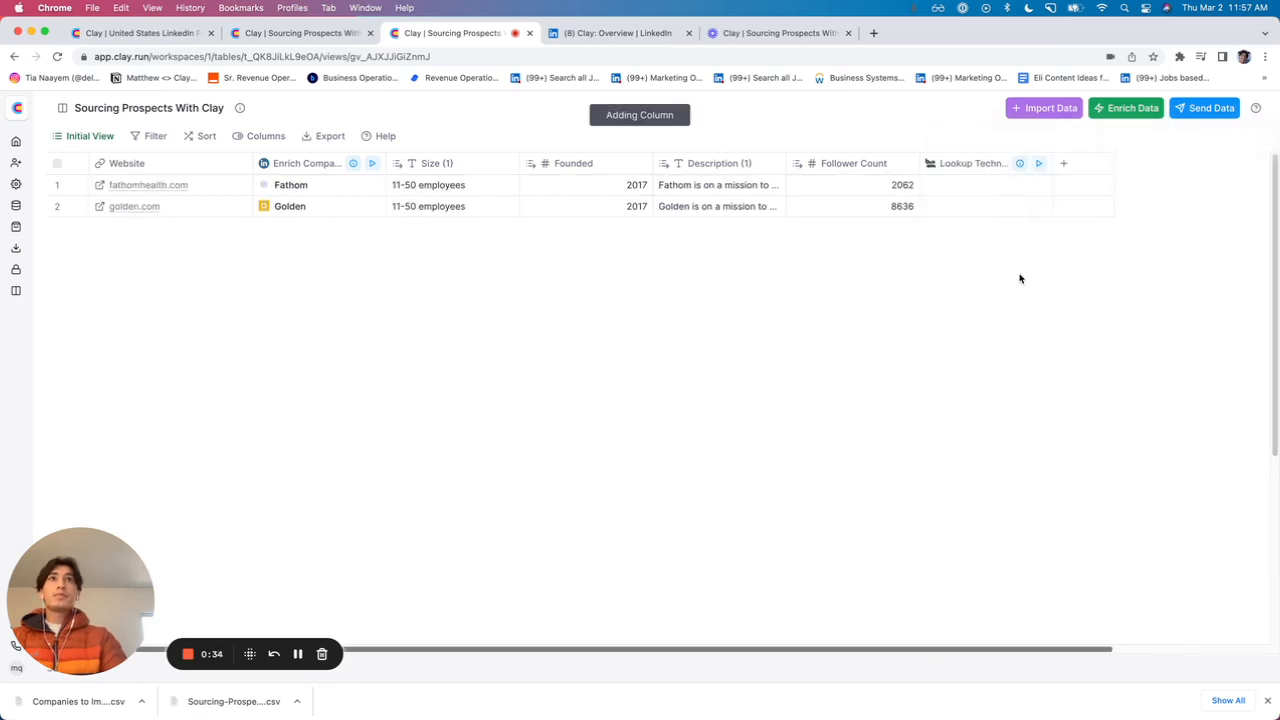
- Run the Lookup Technology Stack column on the first 10 rows and reopen the enrichment list
click(1038, 164)
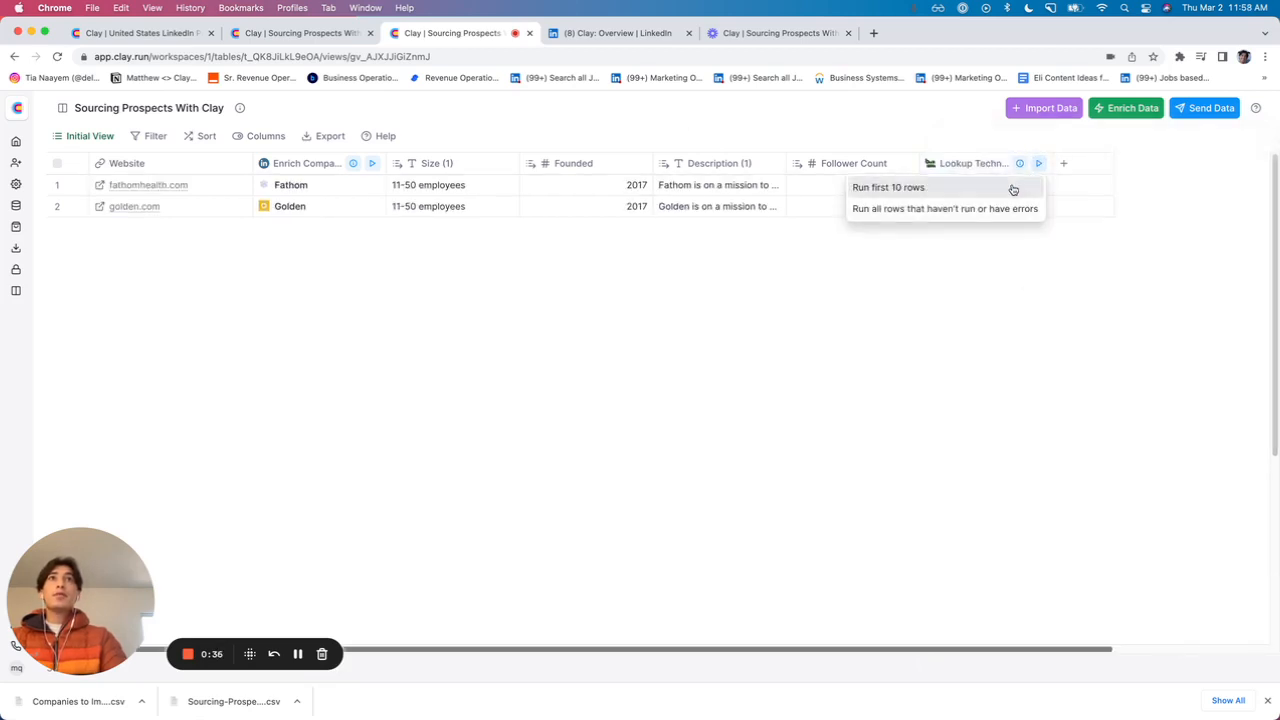
click(888, 188)
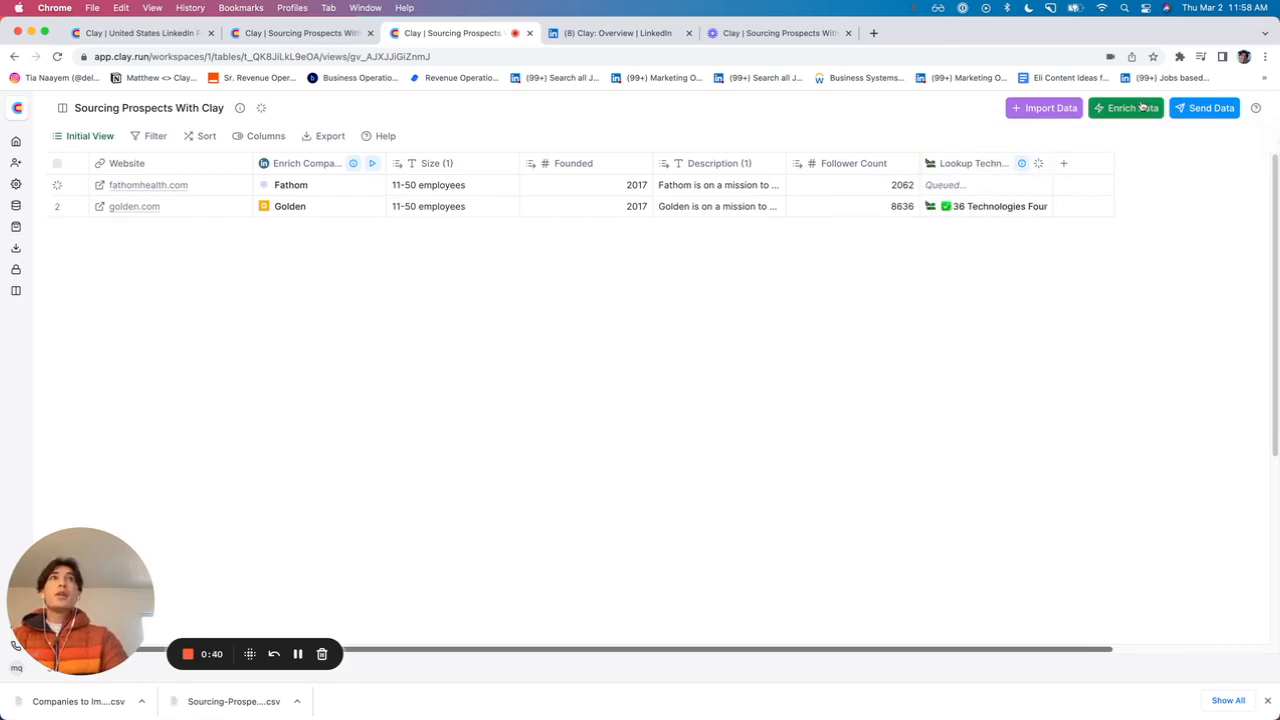
click(1126, 108)
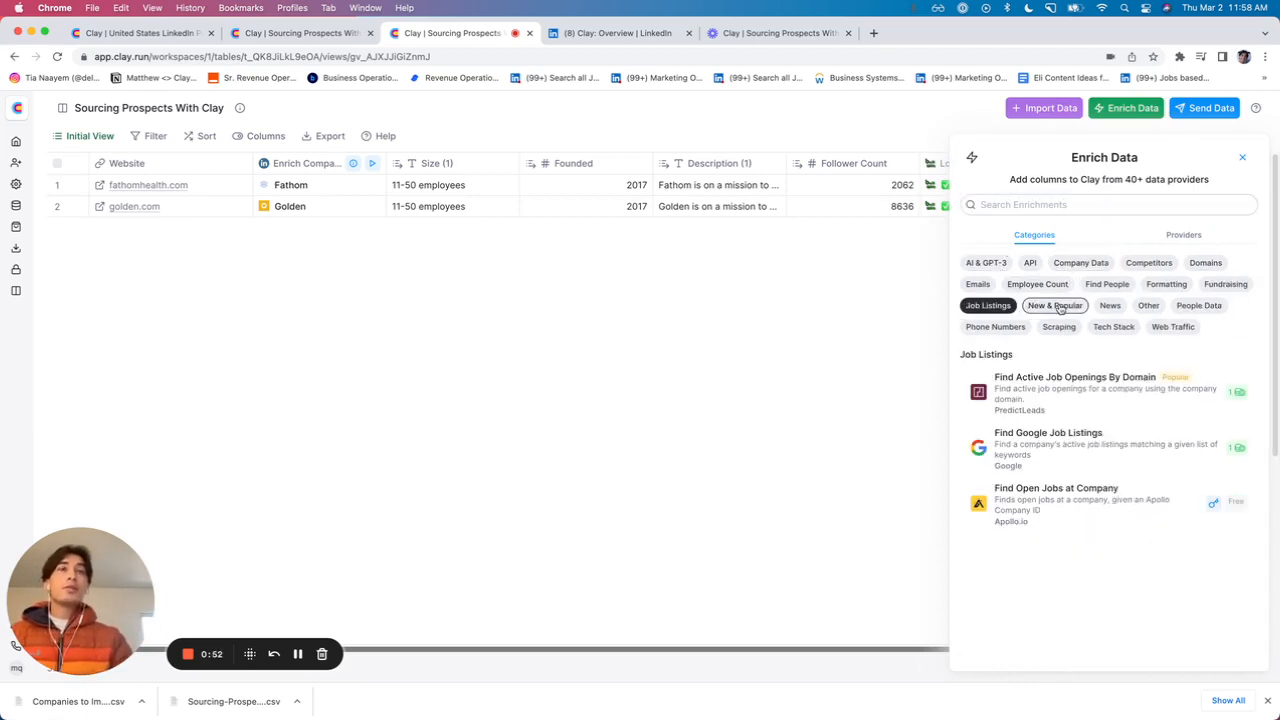
- Add a Find Active Job Openings By Domain column using Website as the domain and let it run
click(1076, 376)
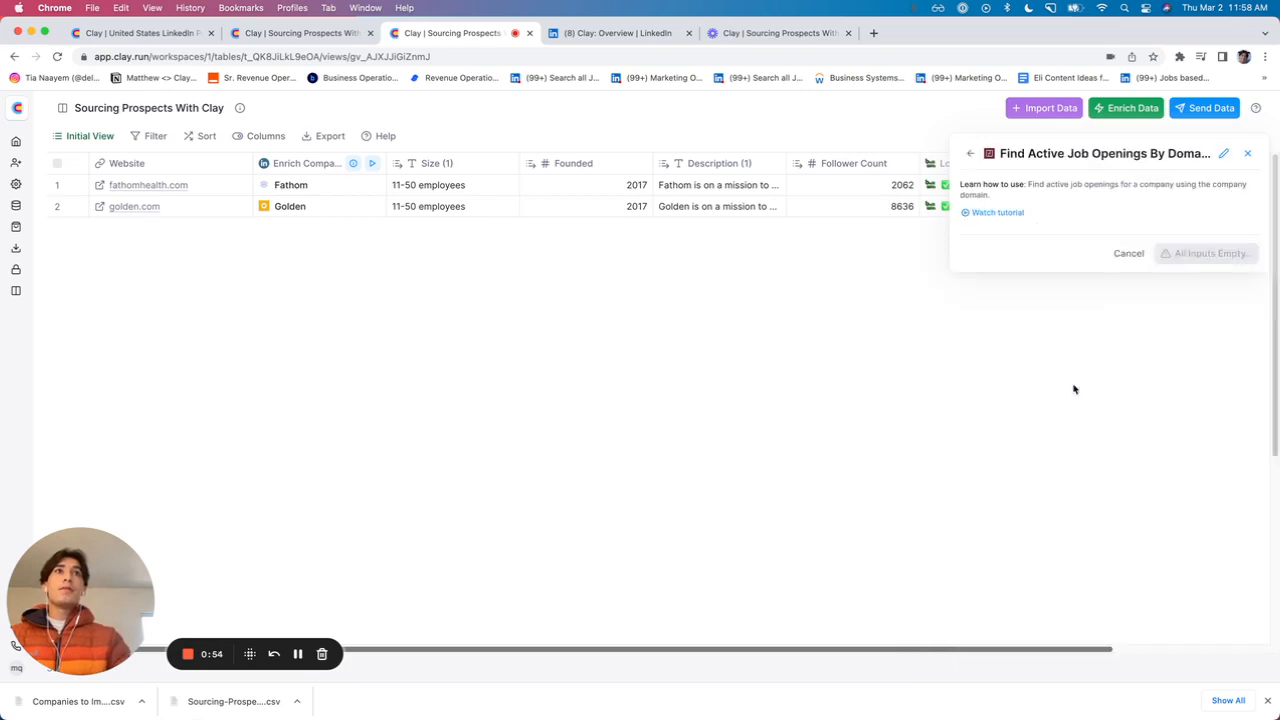
click(1108, 284)
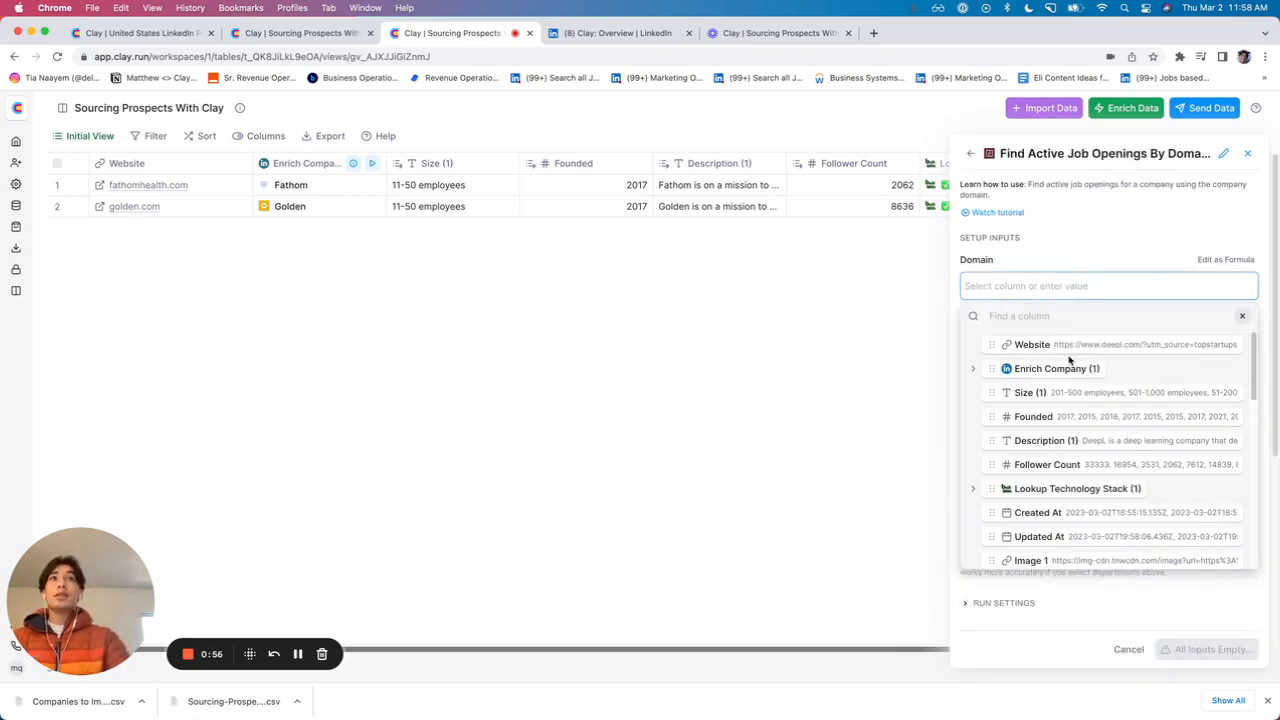
click(1032, 344)
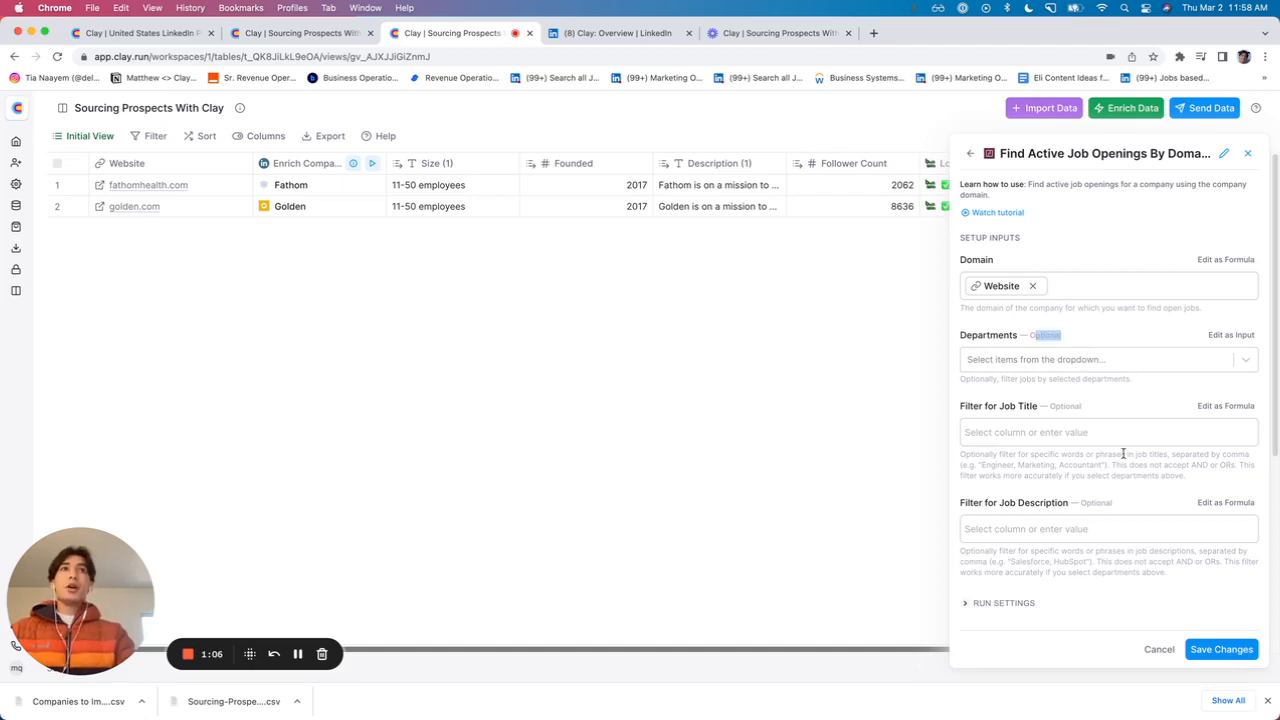
click(1220, 648)
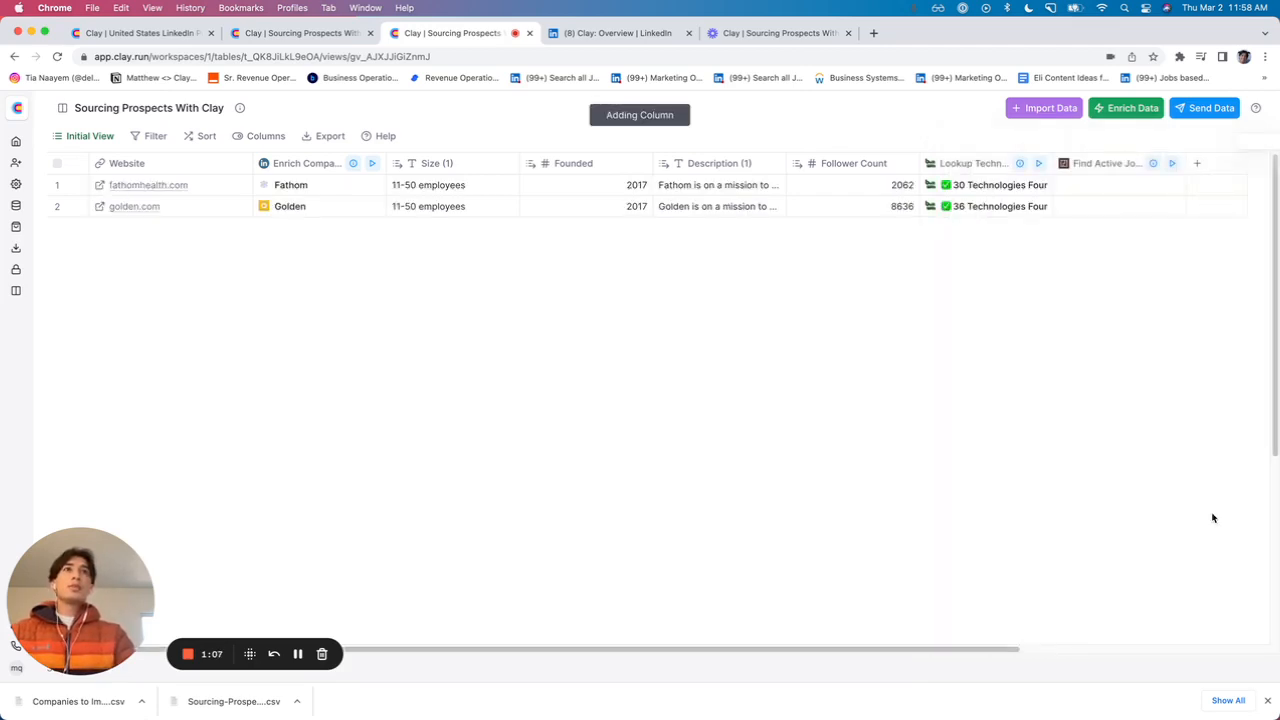
click(1172, 164)
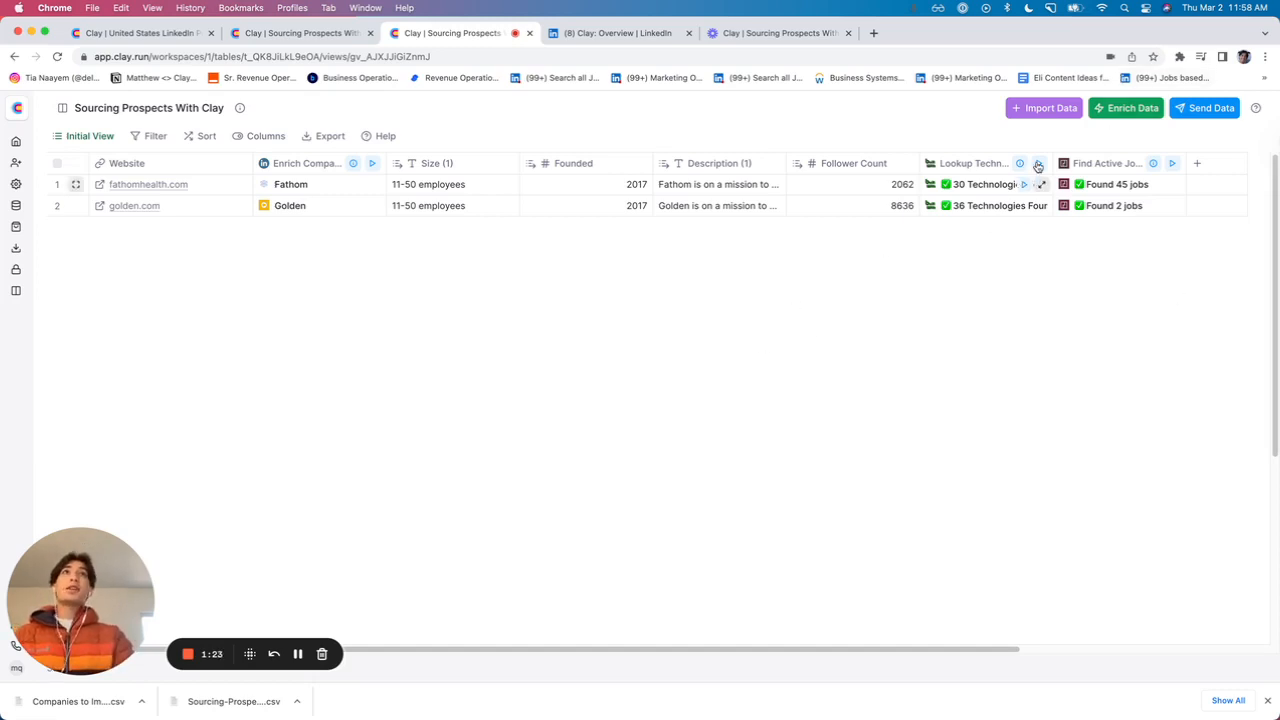
click(1124, 108)
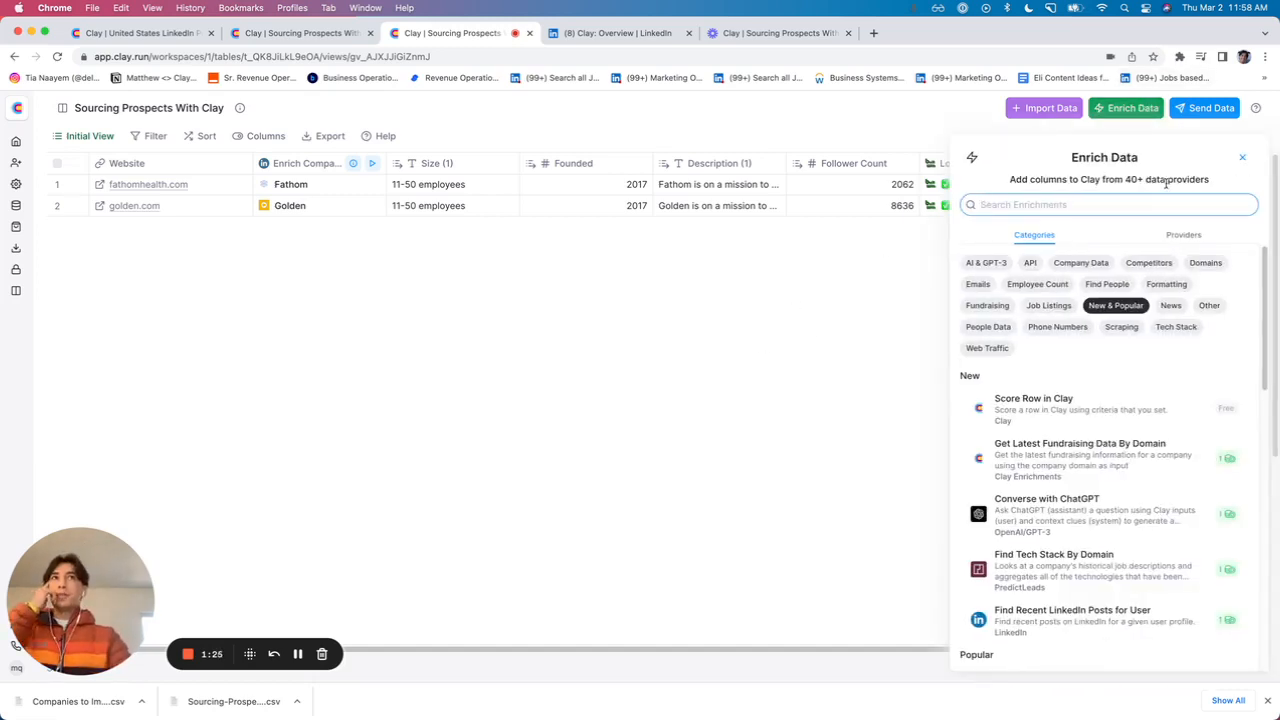
mouse_move(976, 284)
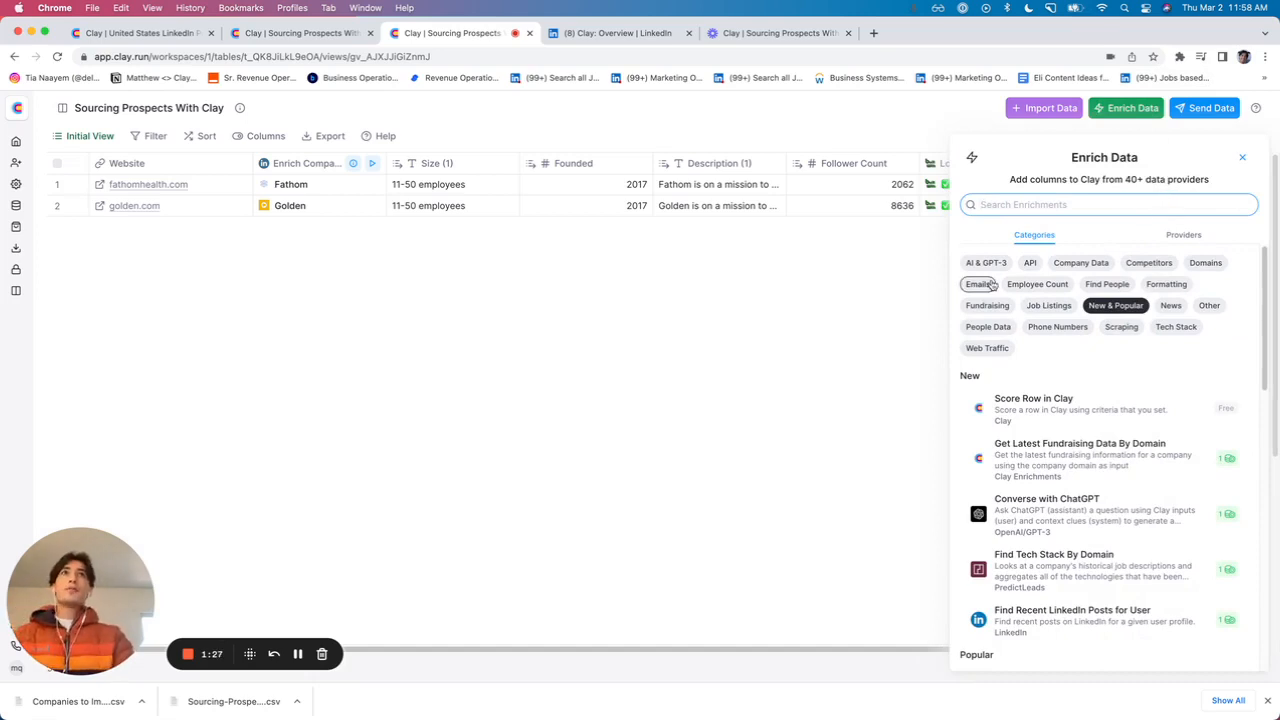
click(976, 284)
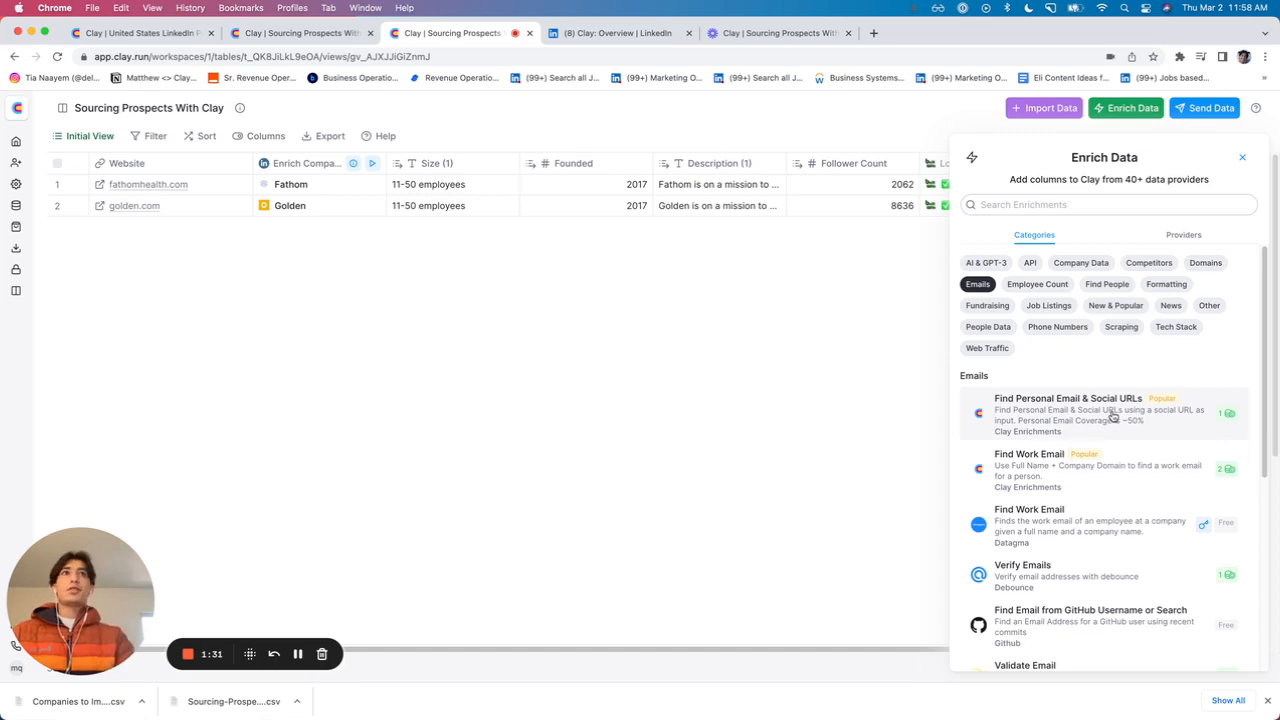
click(1028, 468)
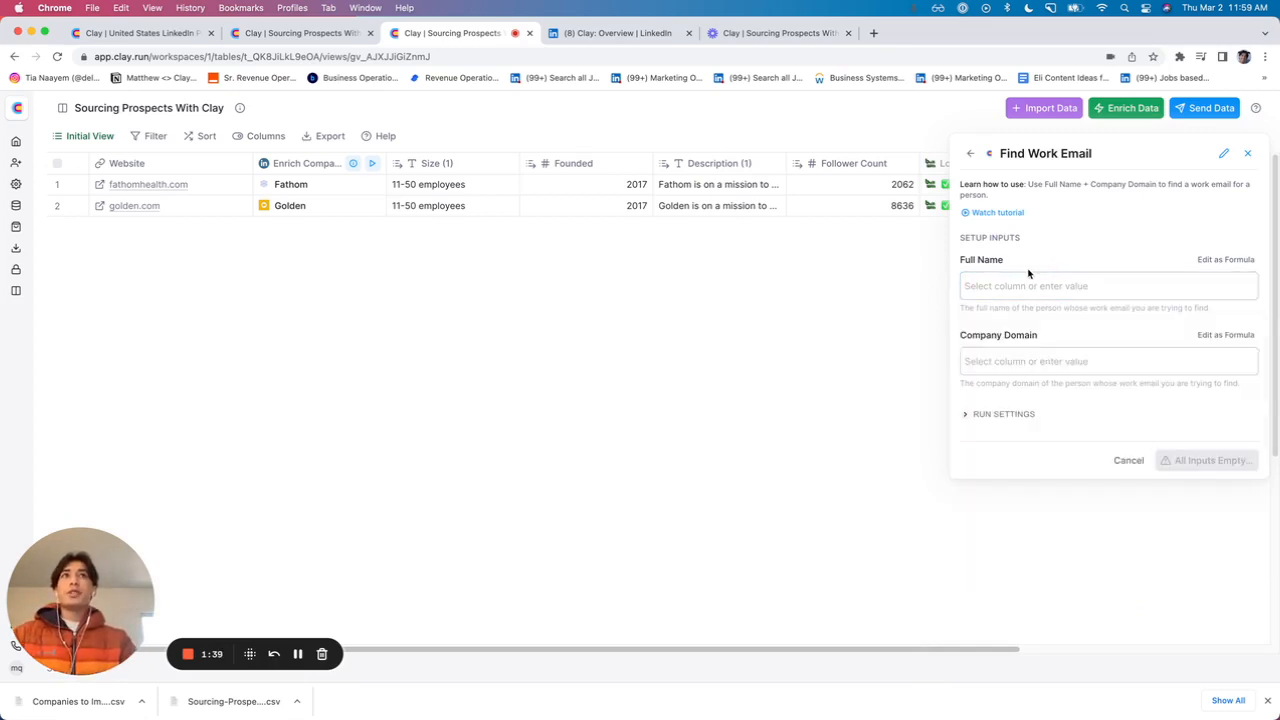
click(1100, 360)
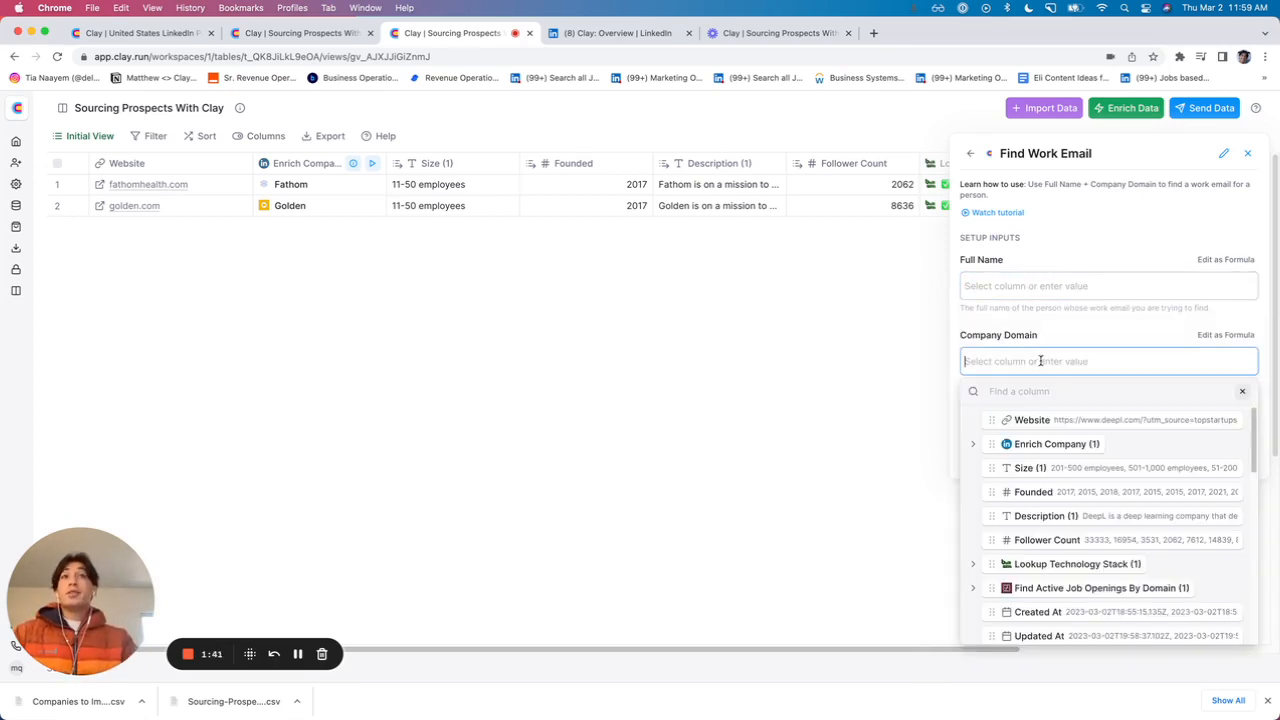
click(1108, 284)
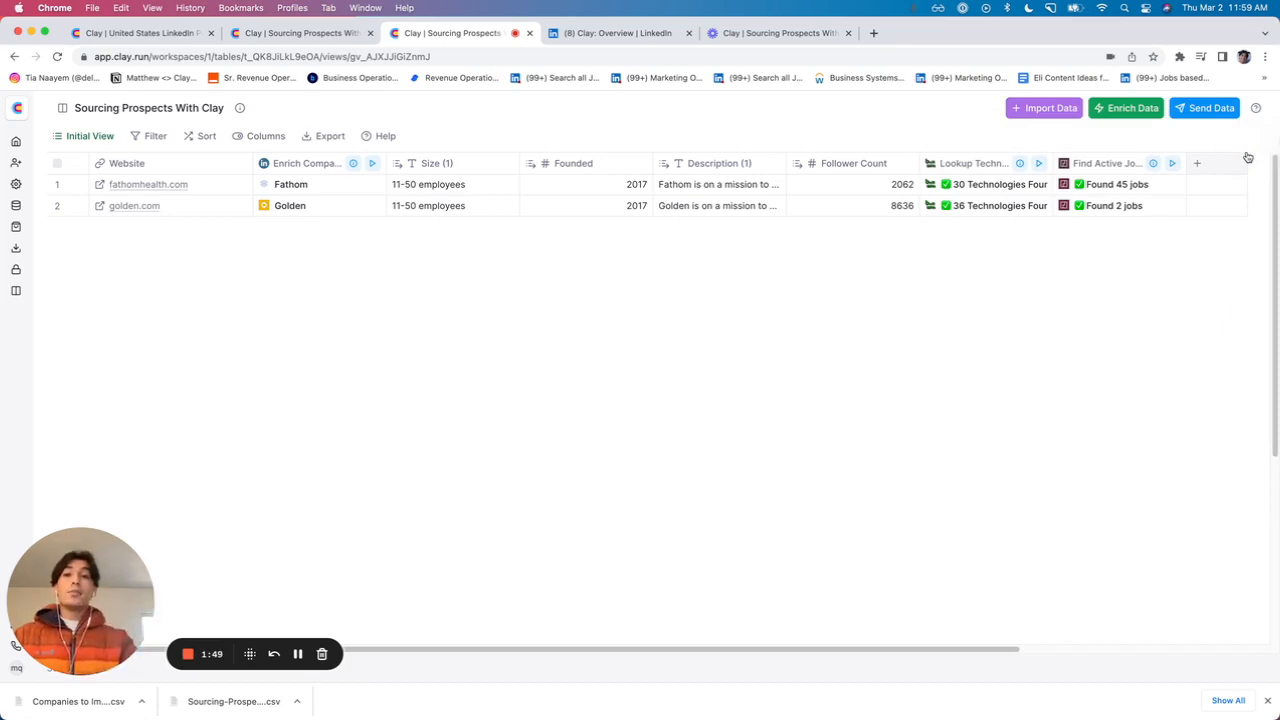
mouse_move(1138, 434)
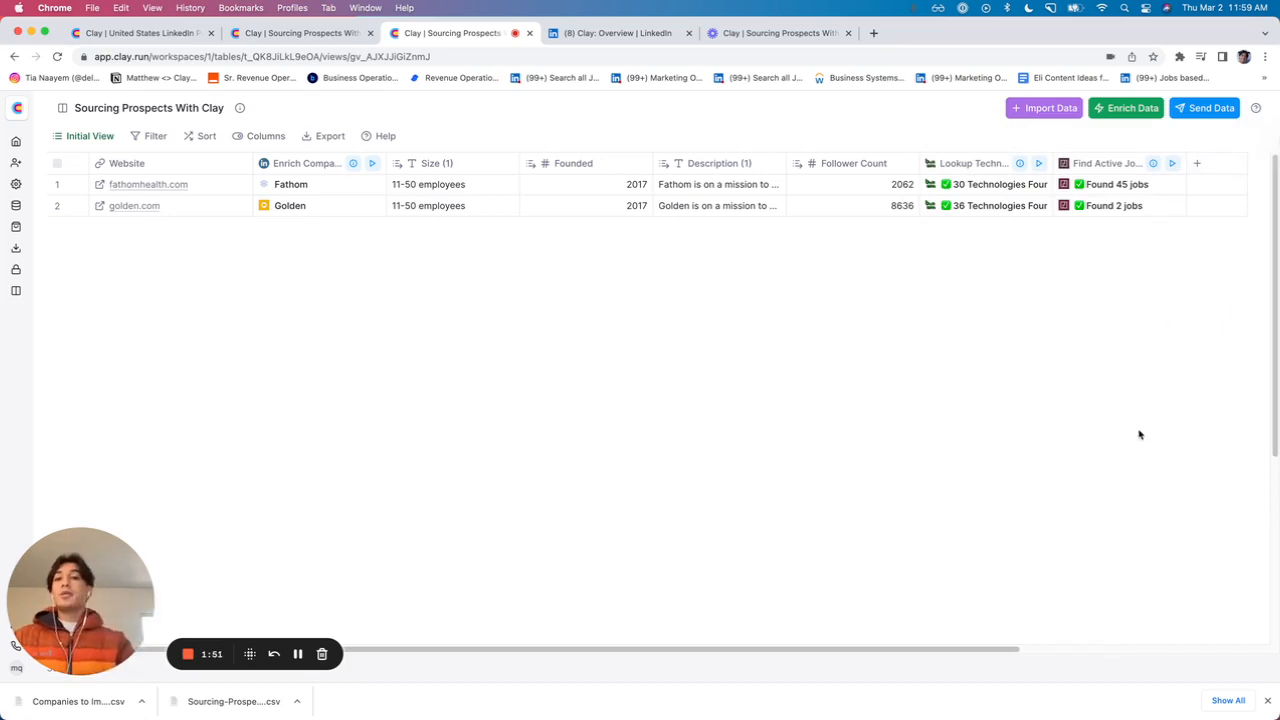